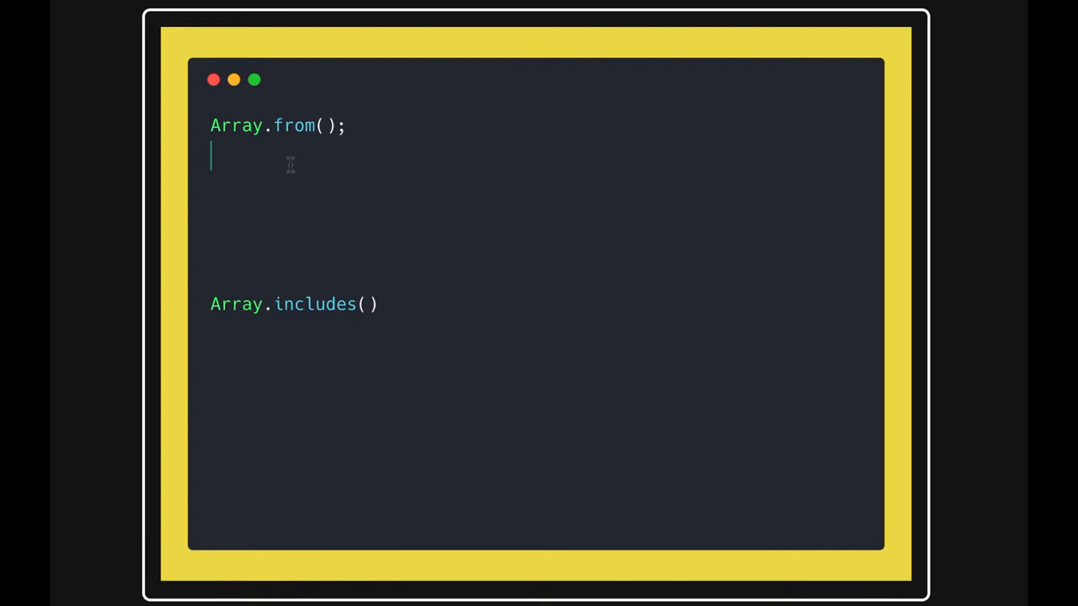
- Draft var array = [4,5,6,7,8,9]; below Array.from(), then discard it, leaving 'arra'
{"action": "type", "text": "var"}
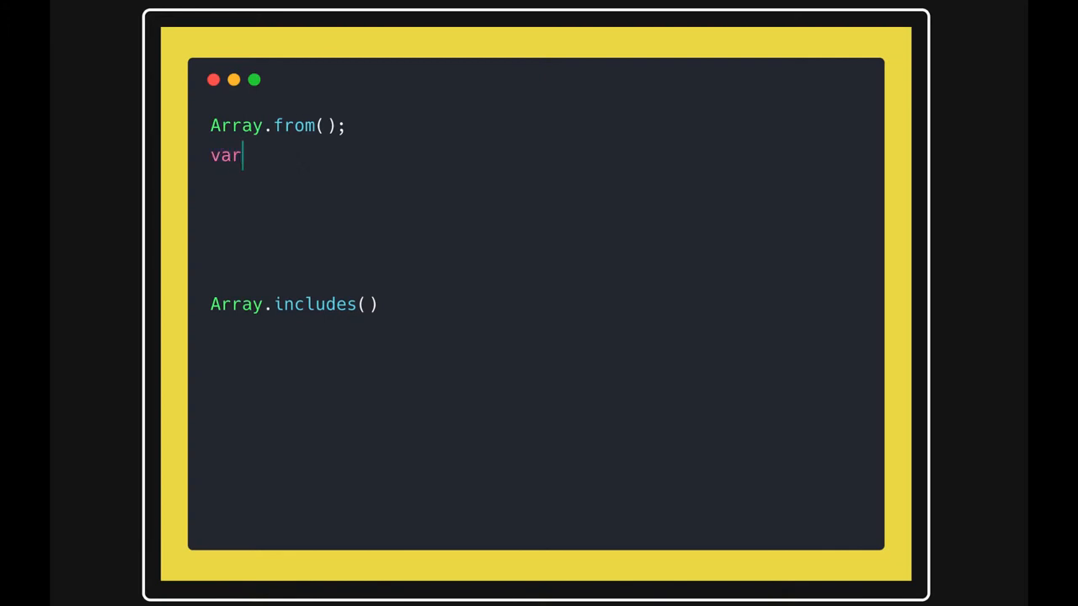
{"action": "type", "text": "array ="}
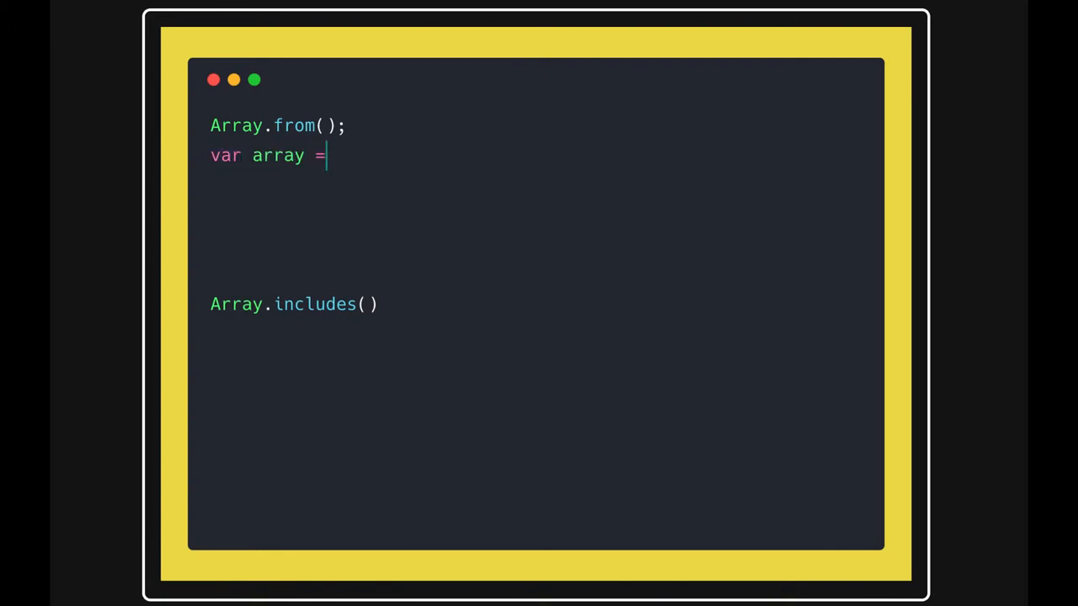
{"action": "type", "text": "[4,5]"}
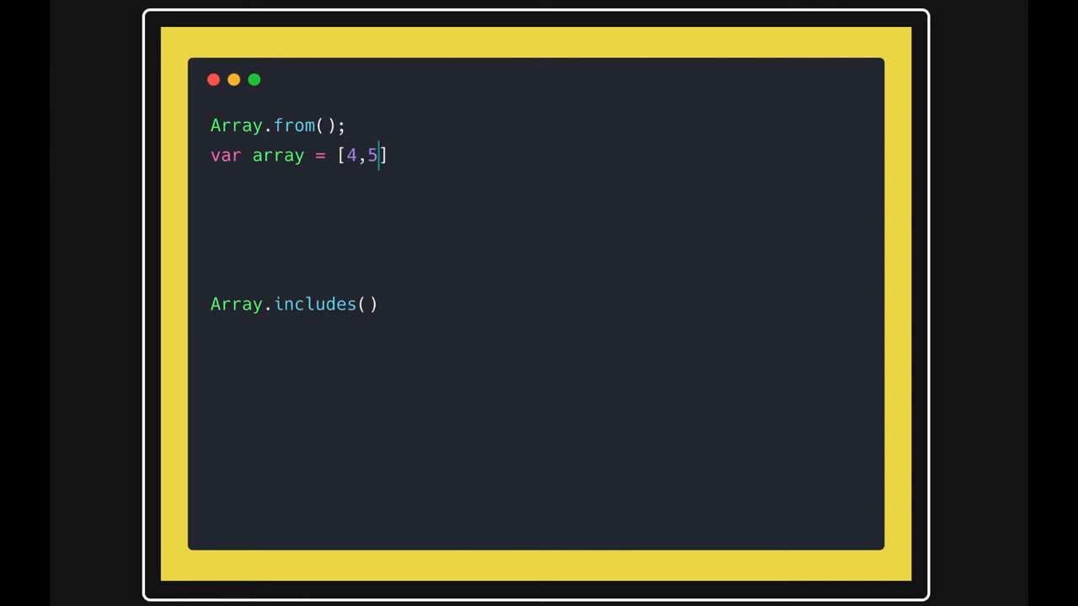
{"action": "type", "text": ",6,7,8,9"}
{"action": "type", "text": "arr"}
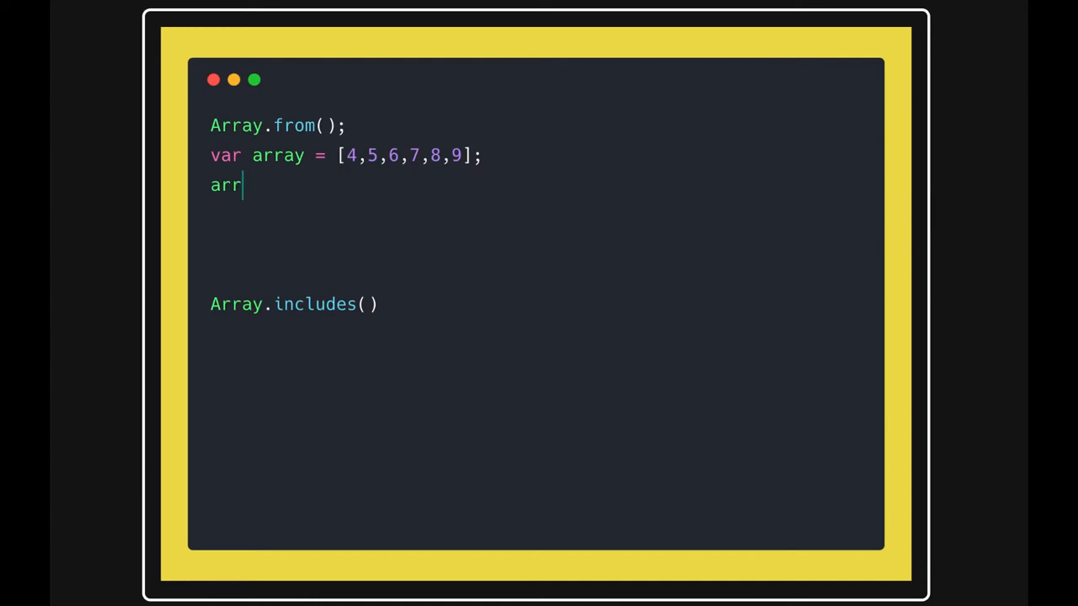
{"action": "type", "text": "a"}
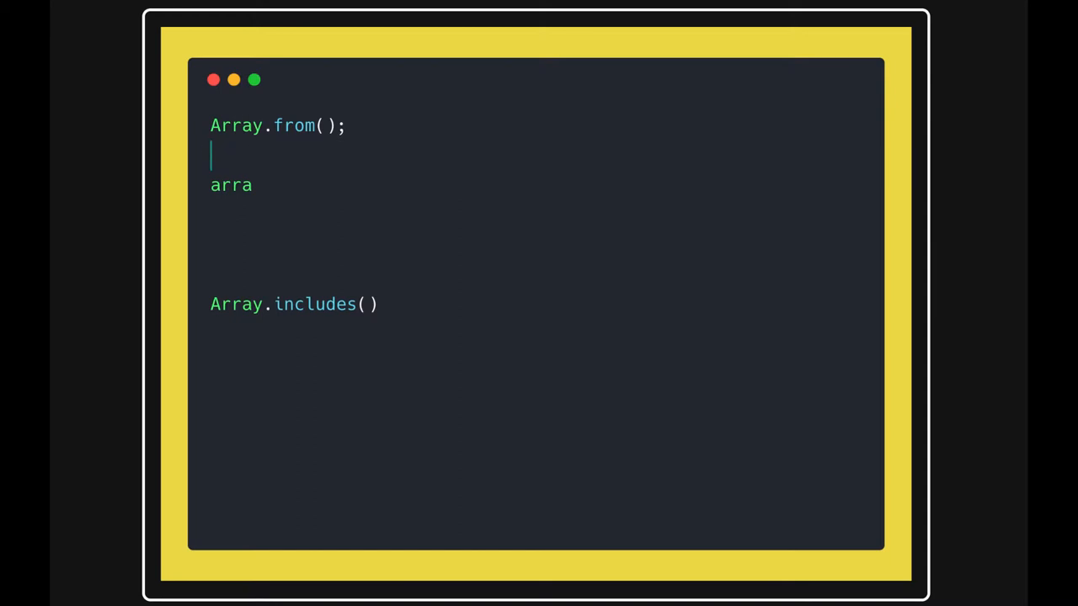
- Replace the stray 'arra' text with var args = 'helloworld'; under Array.from()
{"action": "double_click", "coordinate": [230, 184]}
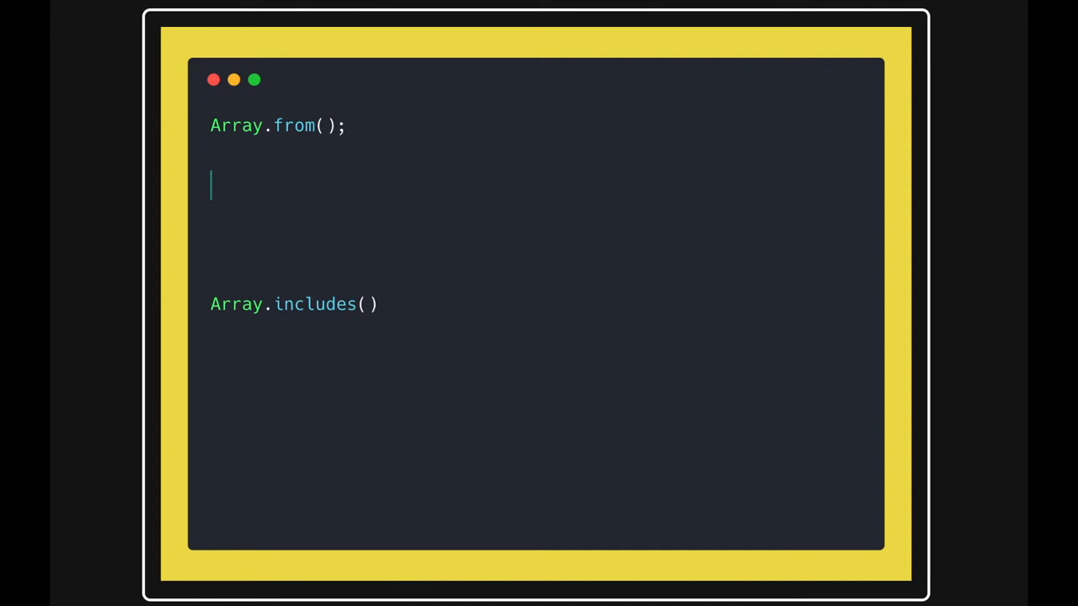
{"action": "type", "text": "v"}
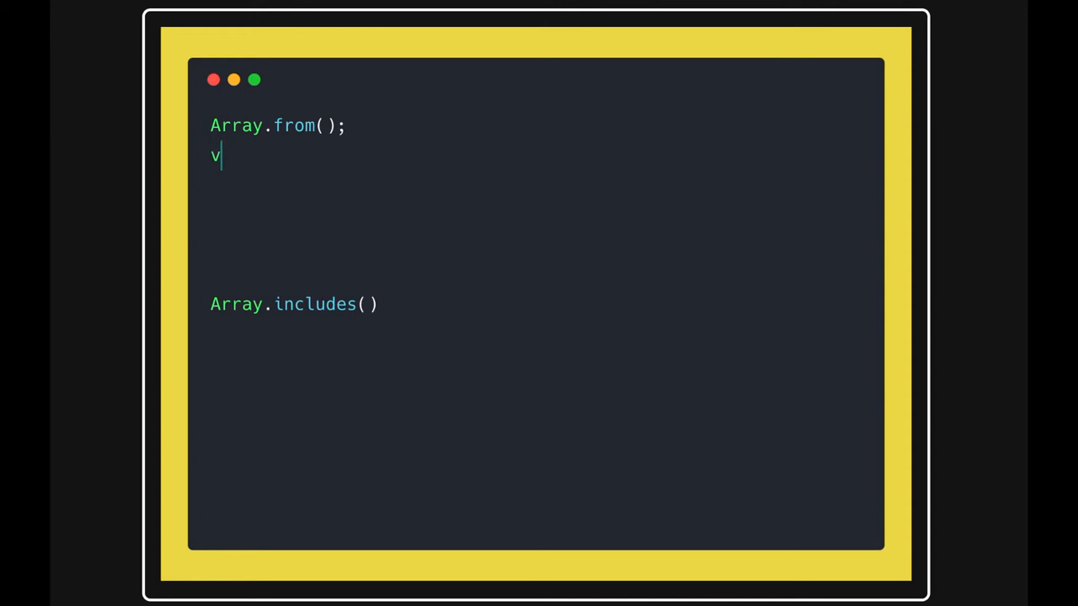
{"action": "type", "text": "ar arg"}
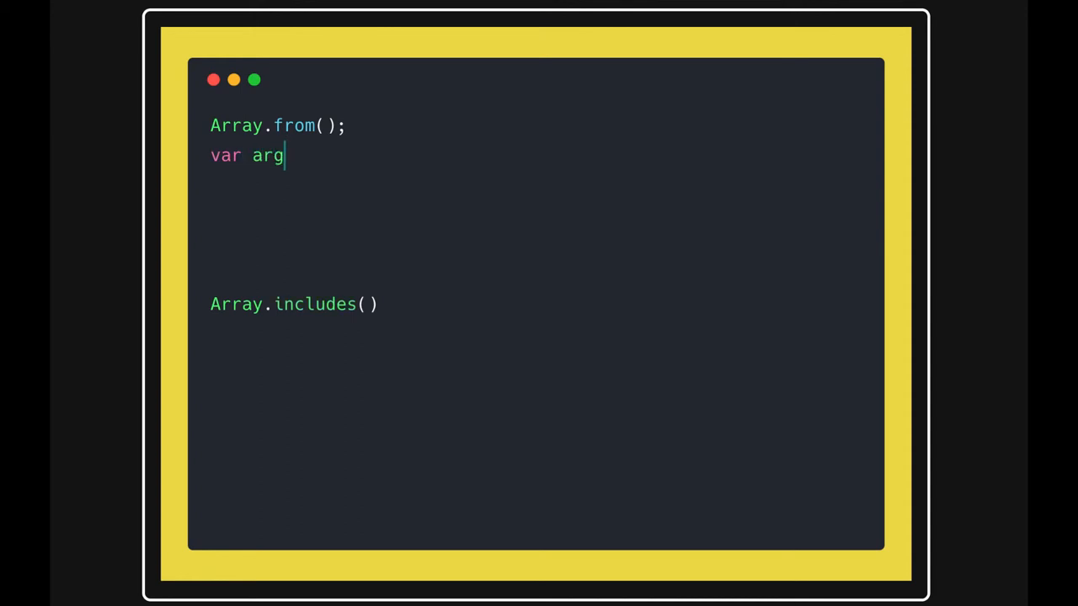
{"action": "type", "text": "s = '"}
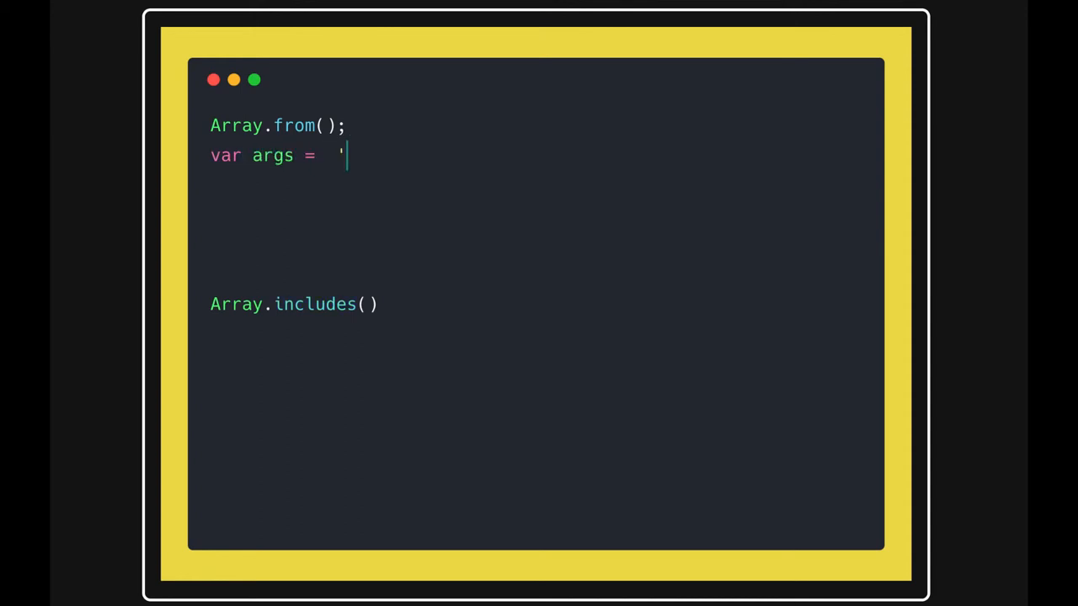
{"action": "type", "text": "hellowo"}
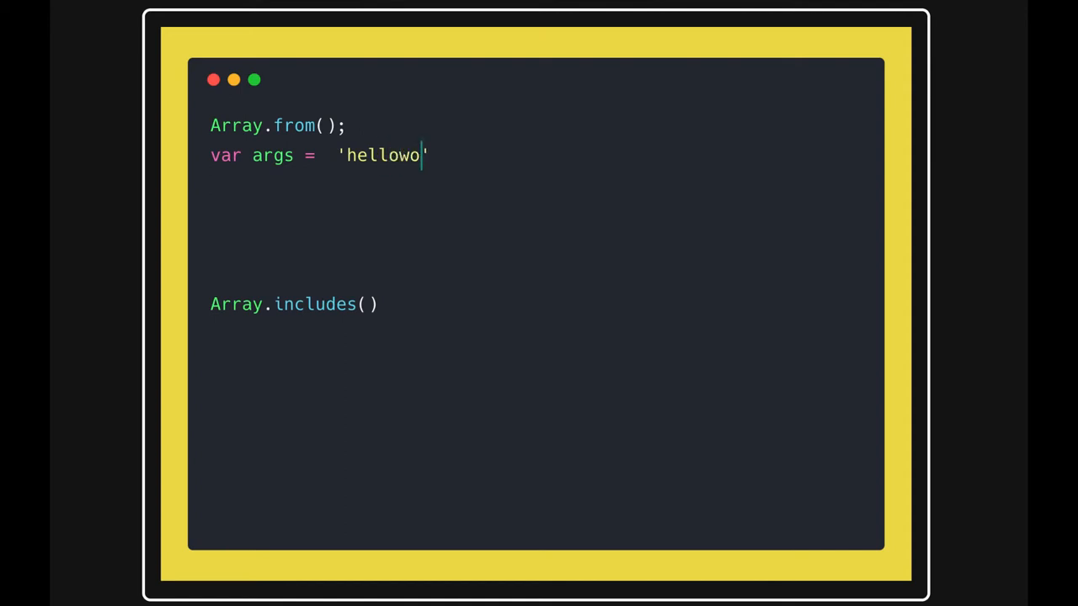
{"action": "type", "text": "rld';"}
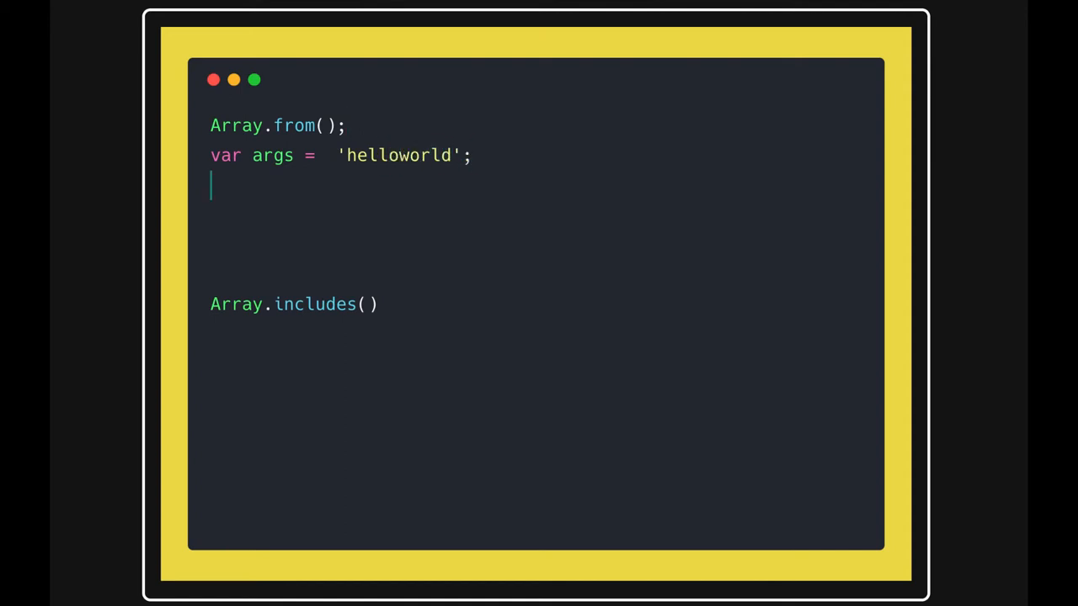
- Write the line Array.from(args) => ['h','e','l','l' ....] beneath the args declaration
{"action": "type", "text": "Array"}
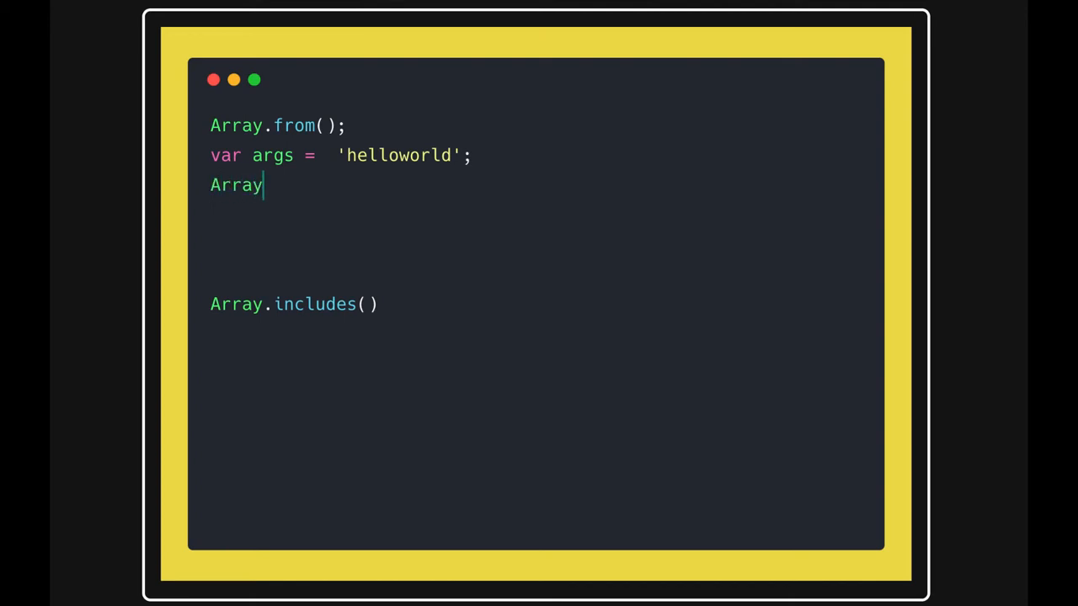
{"action": "type", "text": ".from"}
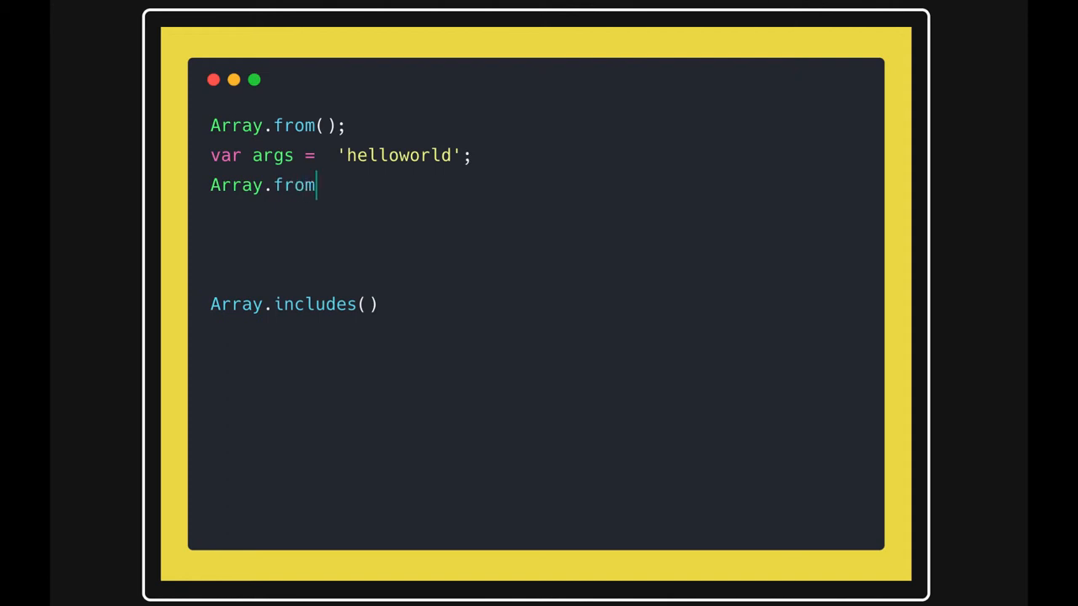
{"action": "type", "text": "()"}
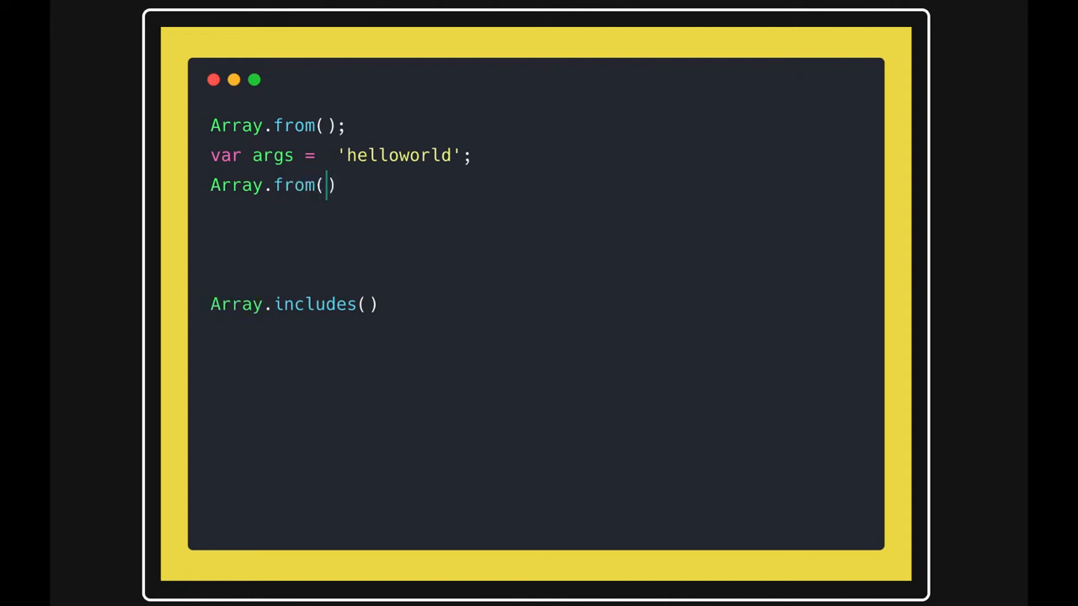
{"action": "type", "text": "args"}
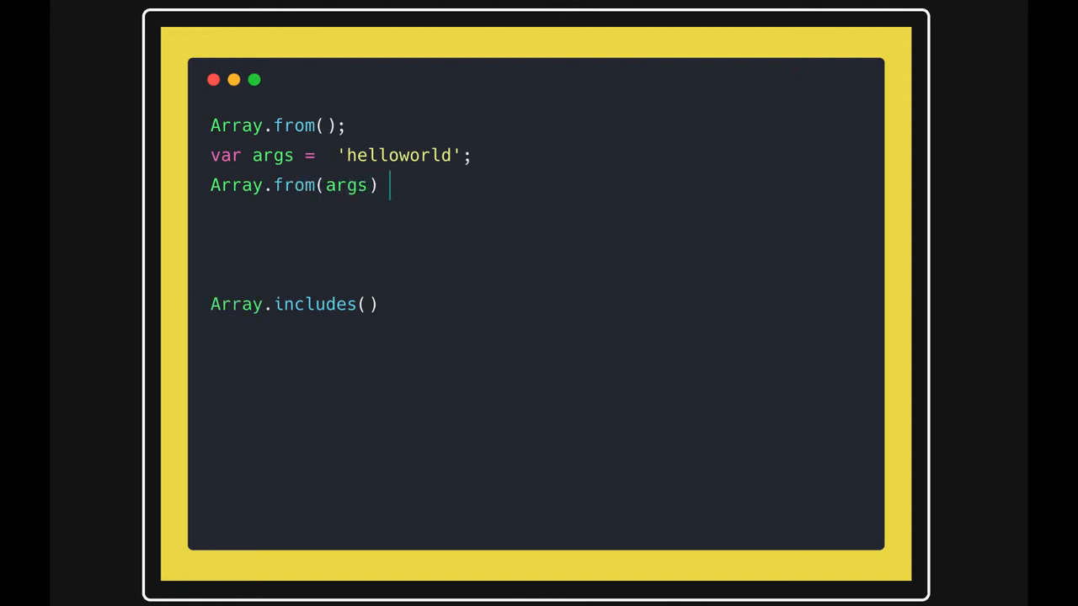
{"action": "type", "text": "=> []"}
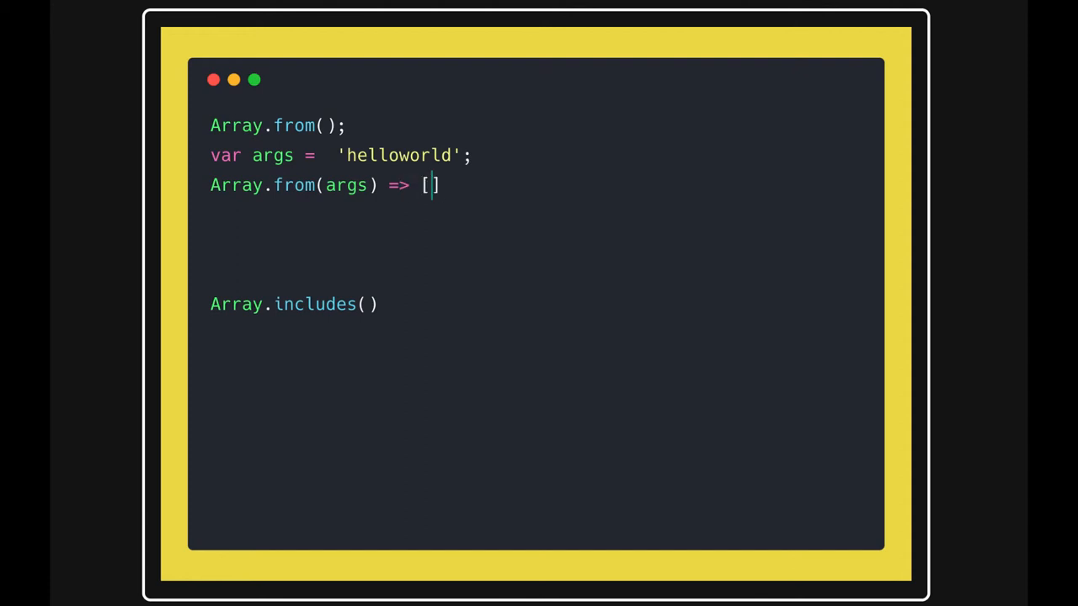
{"action": "type", "text": "'h'"}
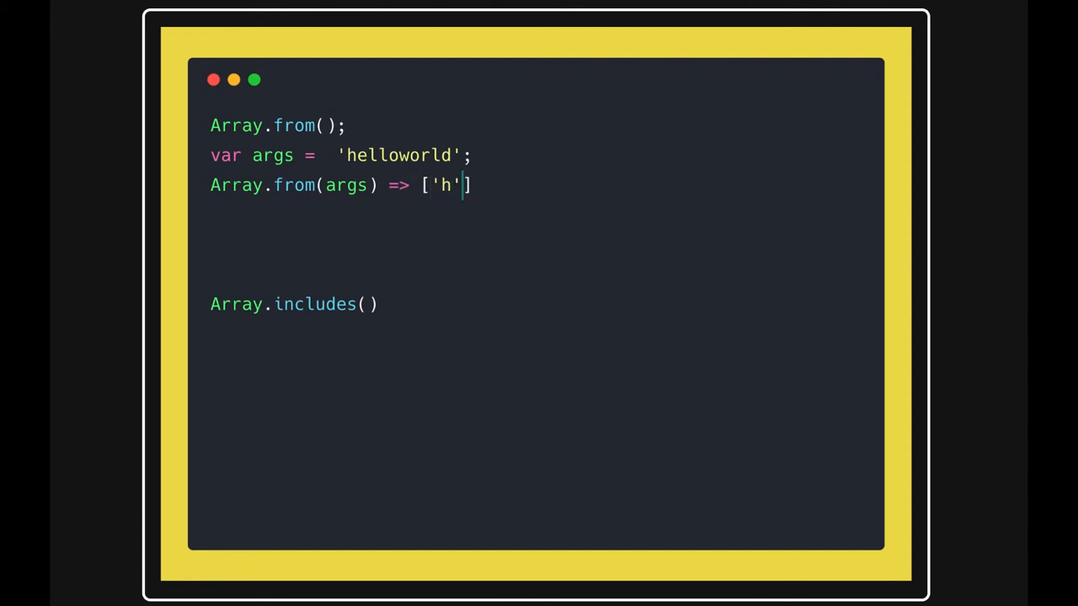
{"action": "type", "text": ",''"}
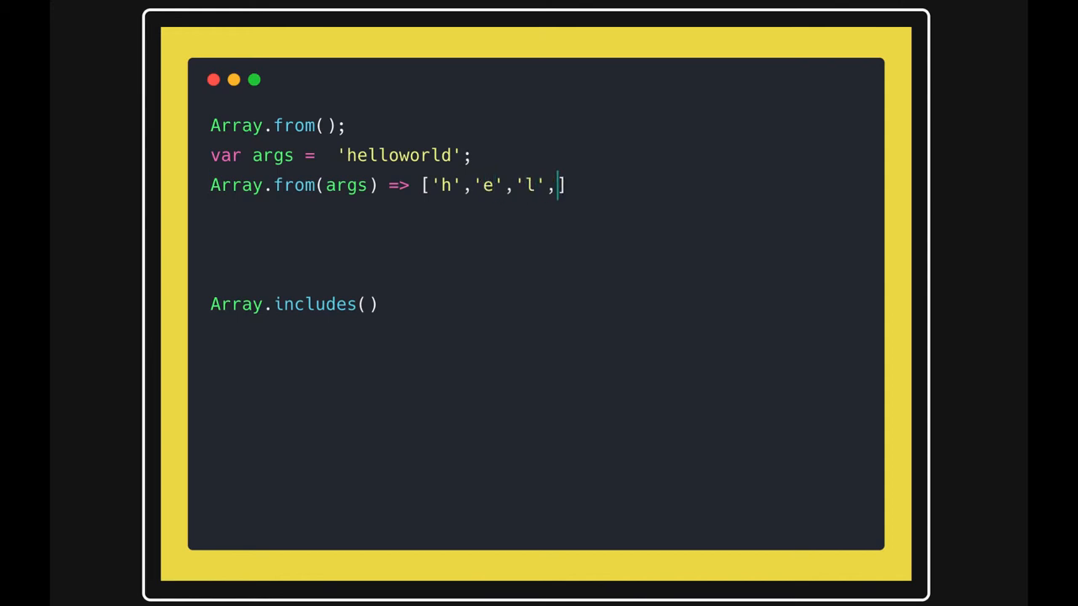
{"action": "type", "text": "'l' ...."}
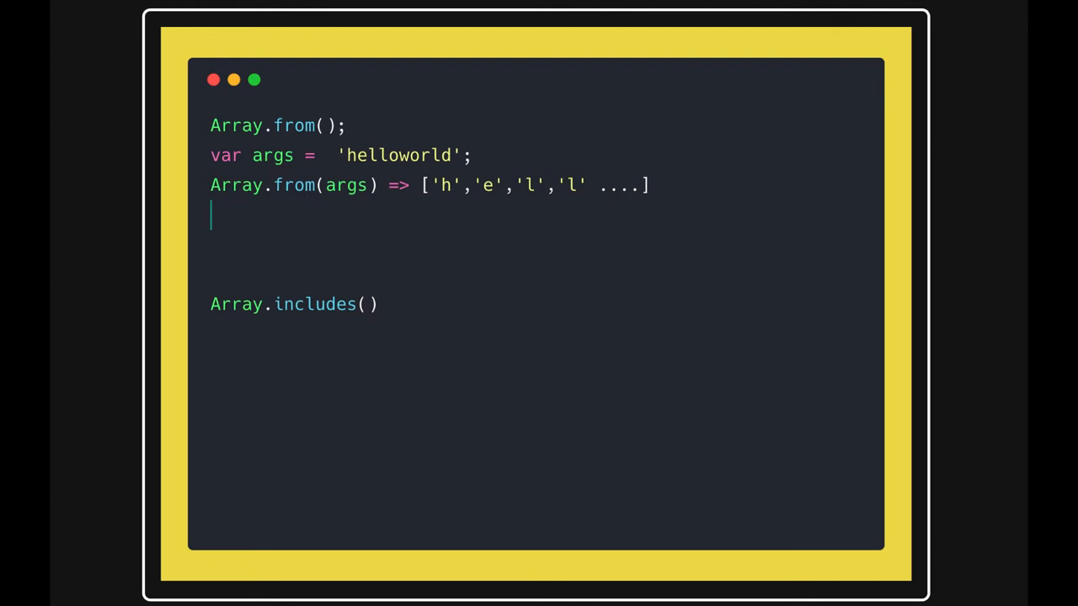
- Write args.split(' ') on the line below the character-array example
{"action": "type", "text": "args.s"}
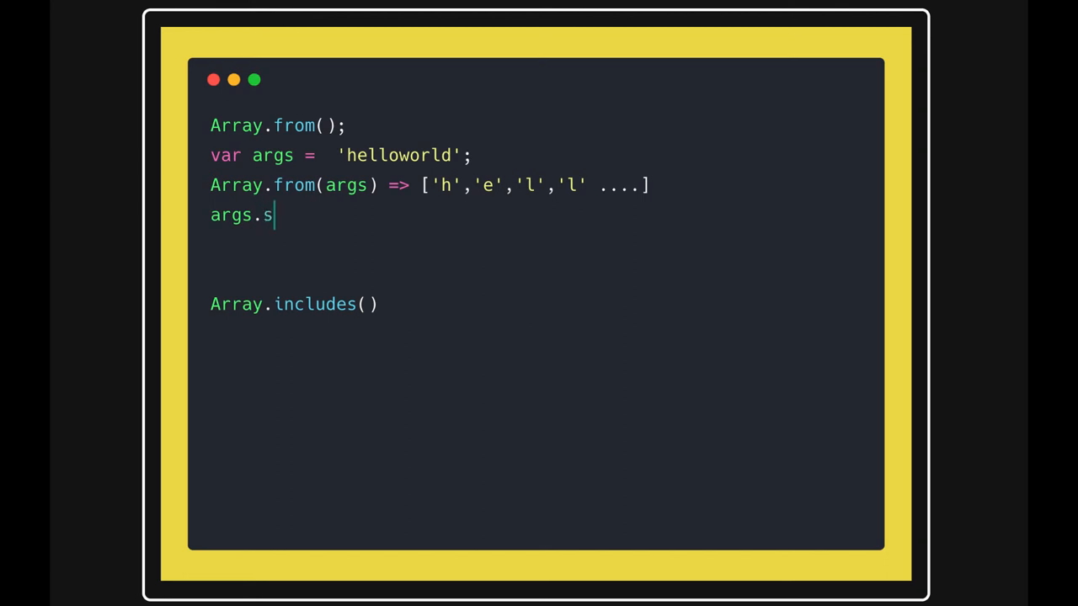
{"action": "type", "text": "plit()"}
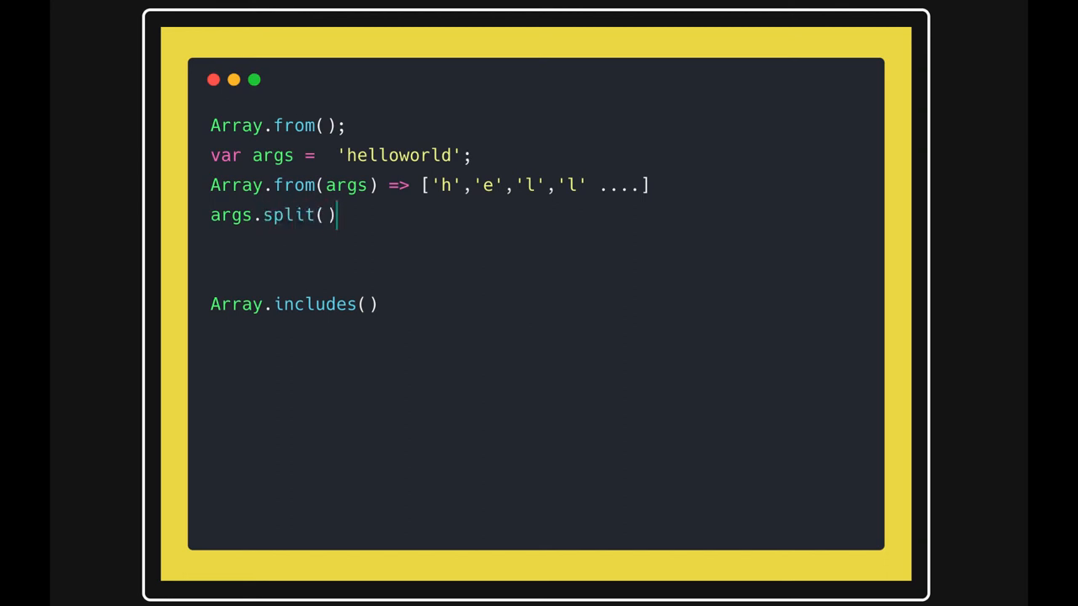
{"action": "type", "text": "' '"}
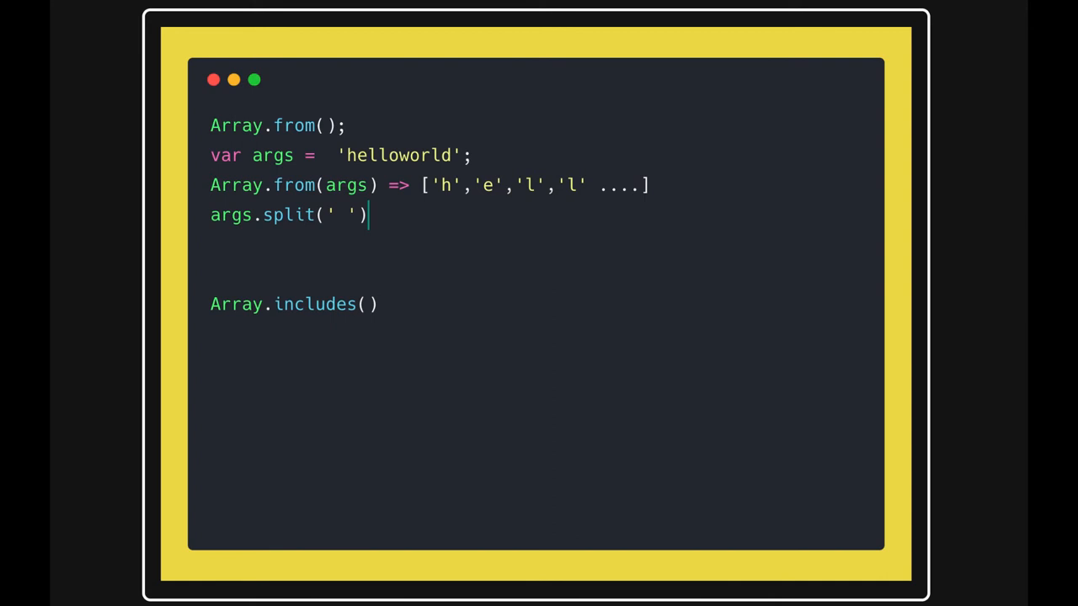
{"action": "mouse_move", "coordinate": [202, 305]}
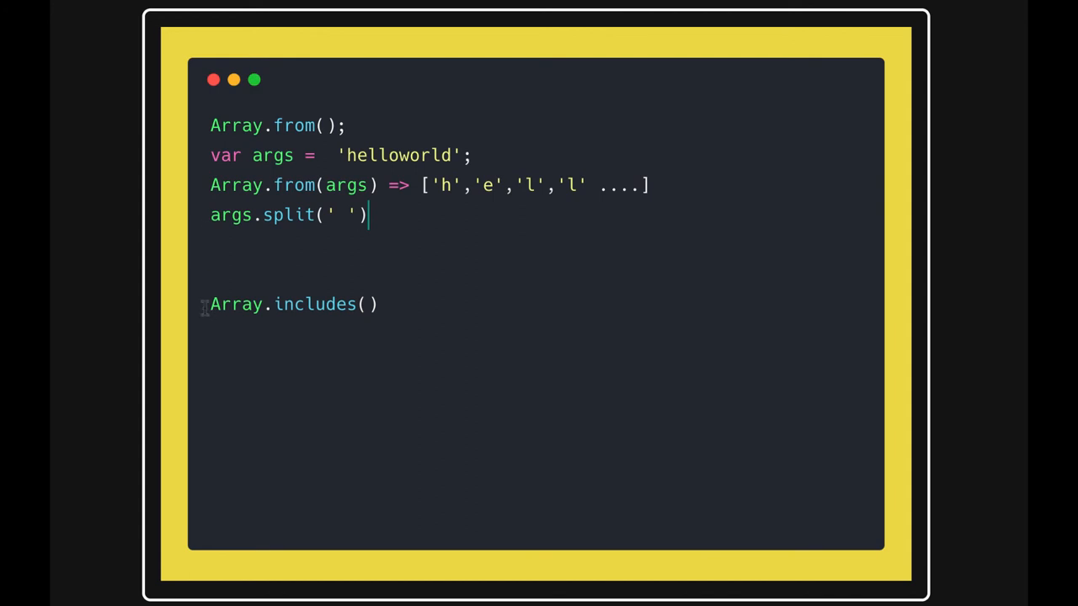
- Declare var array = [4,5,6,7,8]; under the Array.includes() heading
{"action": "type", "text": "var"}
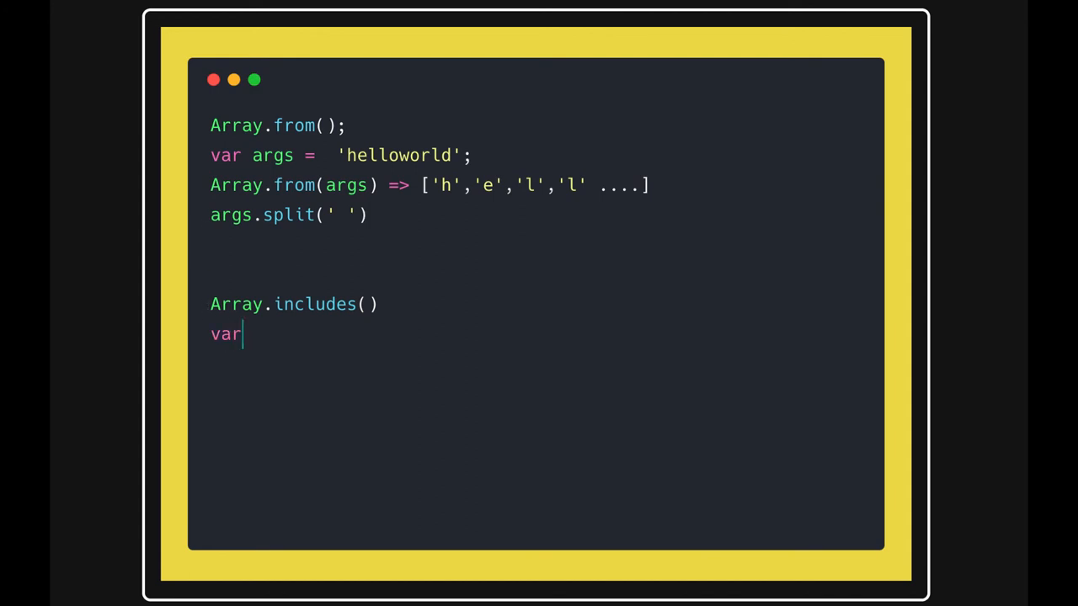
{"action": "type", "text": "array = [4,5,"}
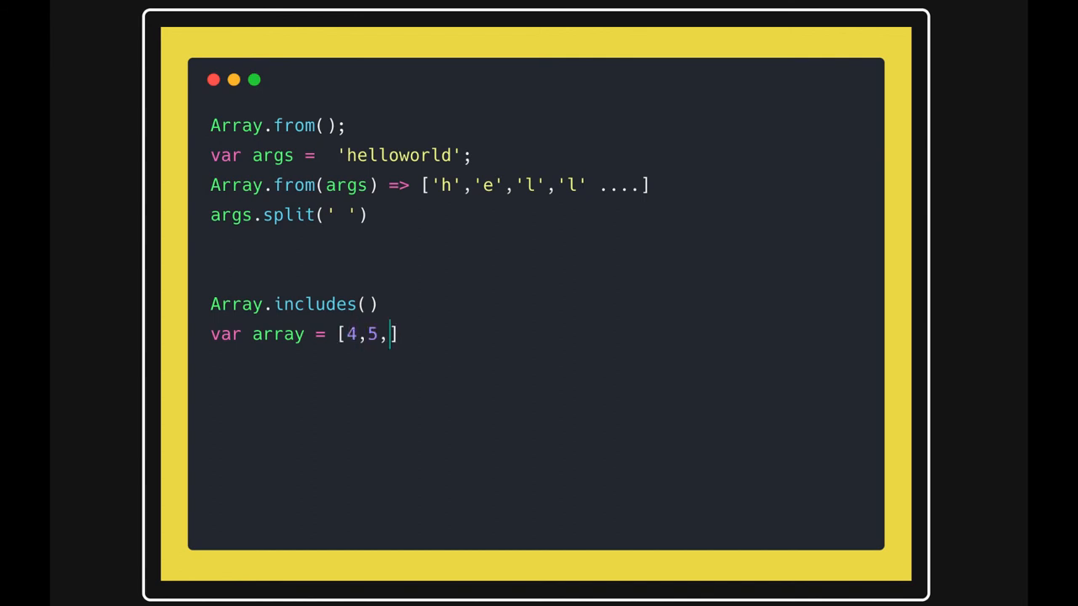
{"action": "type", "text": "6,7,8];"}
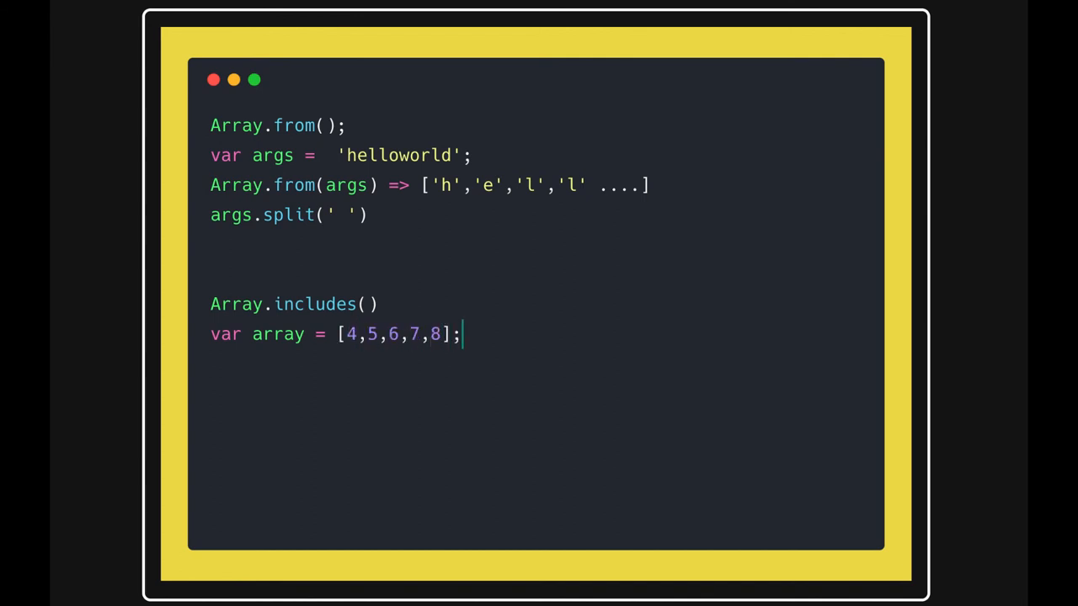
- Add the example array.includes(6) => true below the array declaration
{"action": "type", "text": "array"}
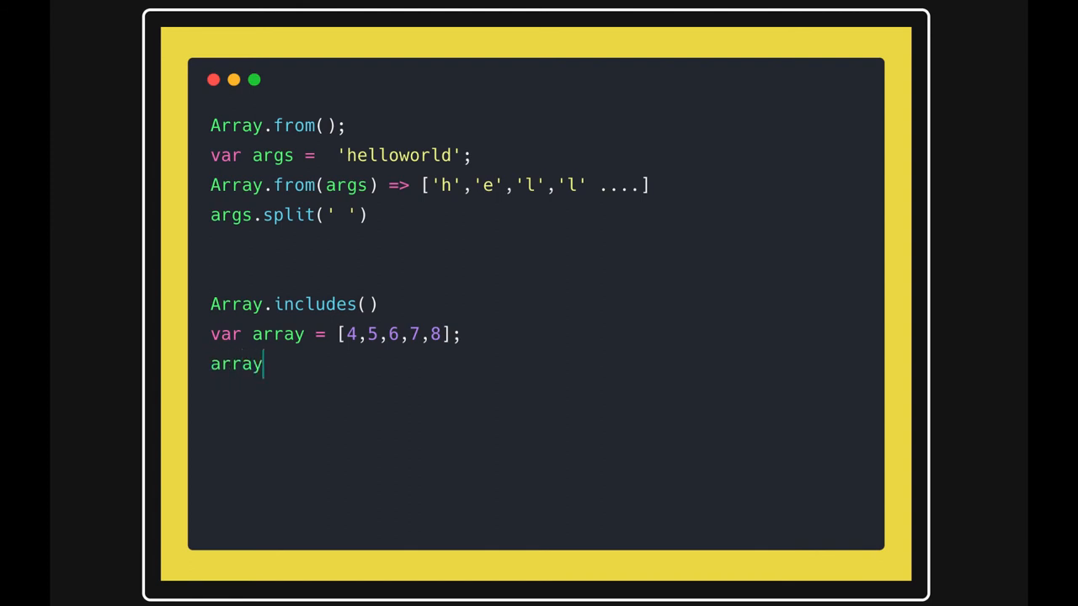
{"action": "type", "text": ".includes()"}
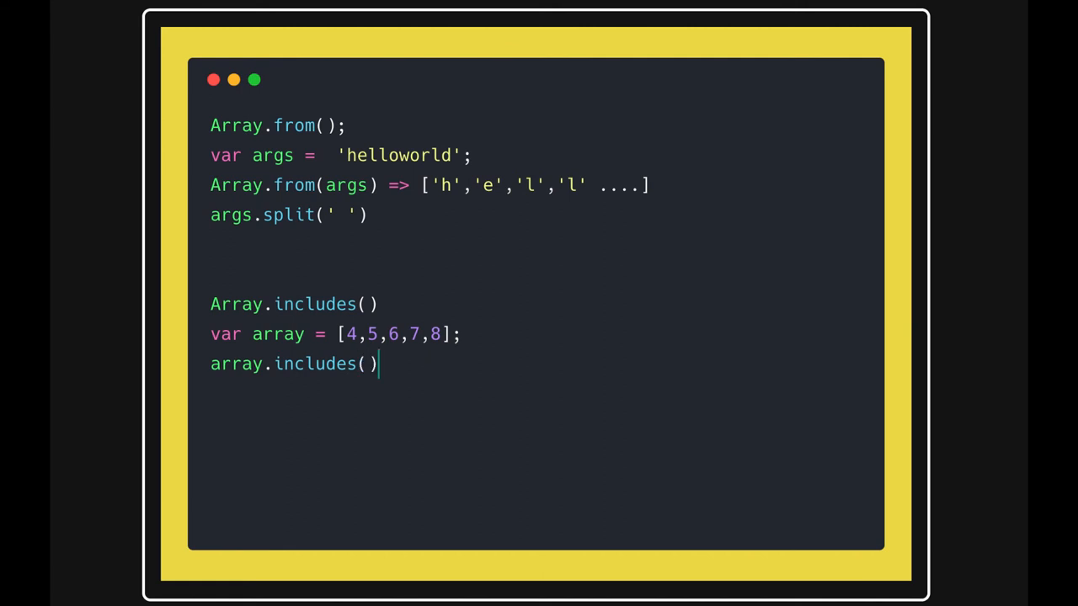
{"action": "type", "text": "6"}
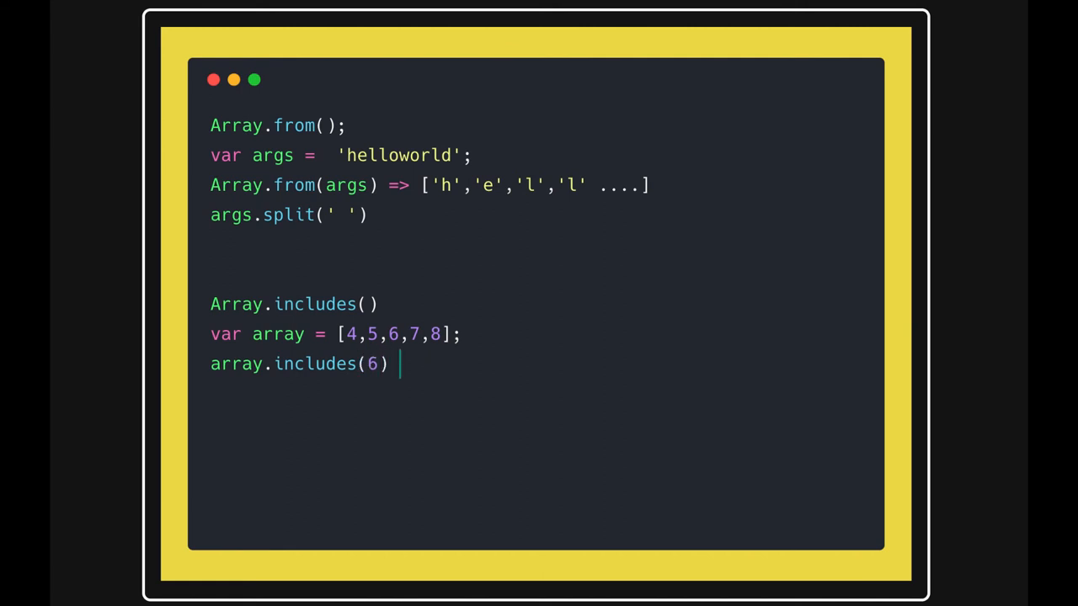
{"action": "type", "text": "=> tru"}
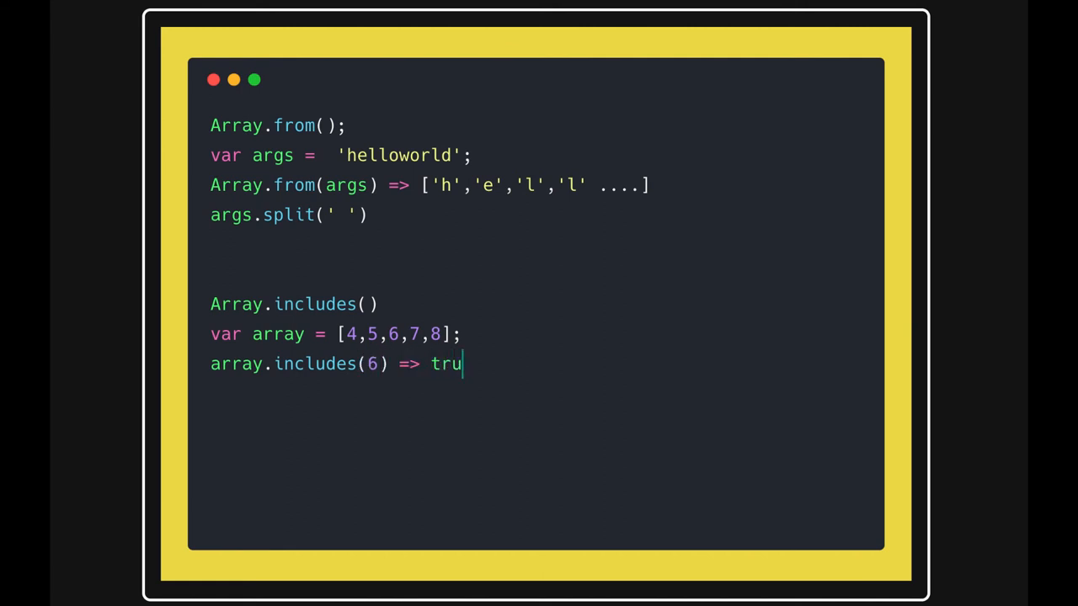
{"action": "type", "text": "e"}
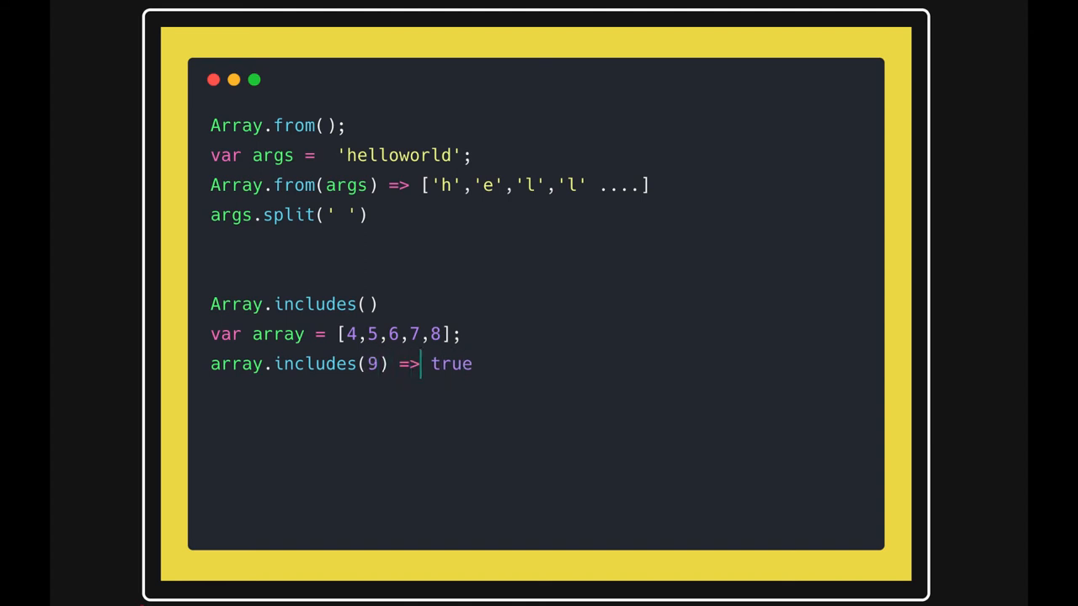
- Change the includes result from true to false and erase 4,5,6,7,8 from the brackets
{"action": "double_click", "coordinate": [450, 364]}
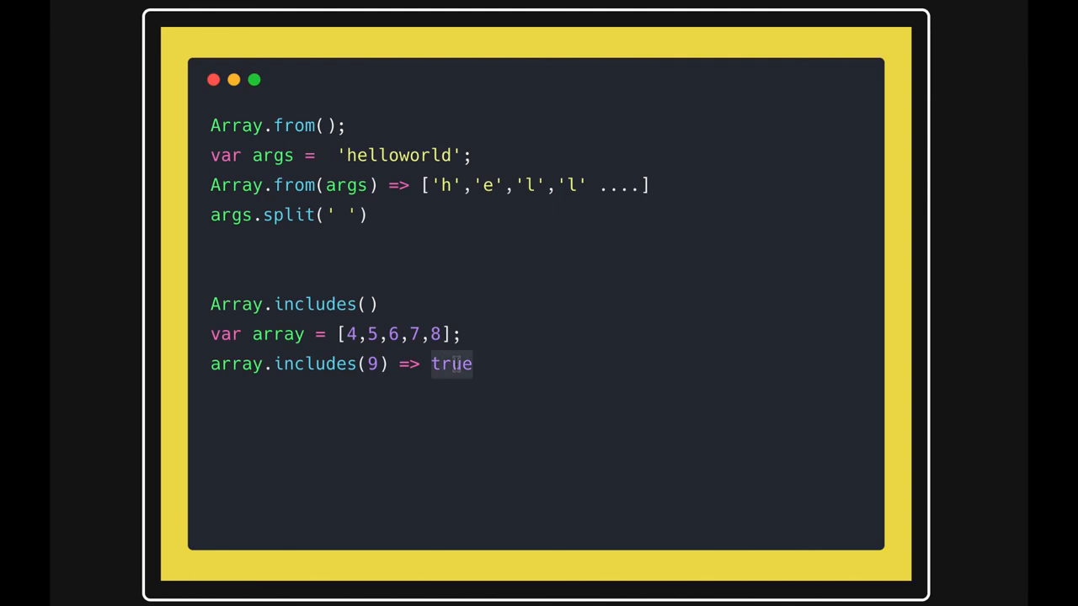
{"action": "type", "text": "false"}
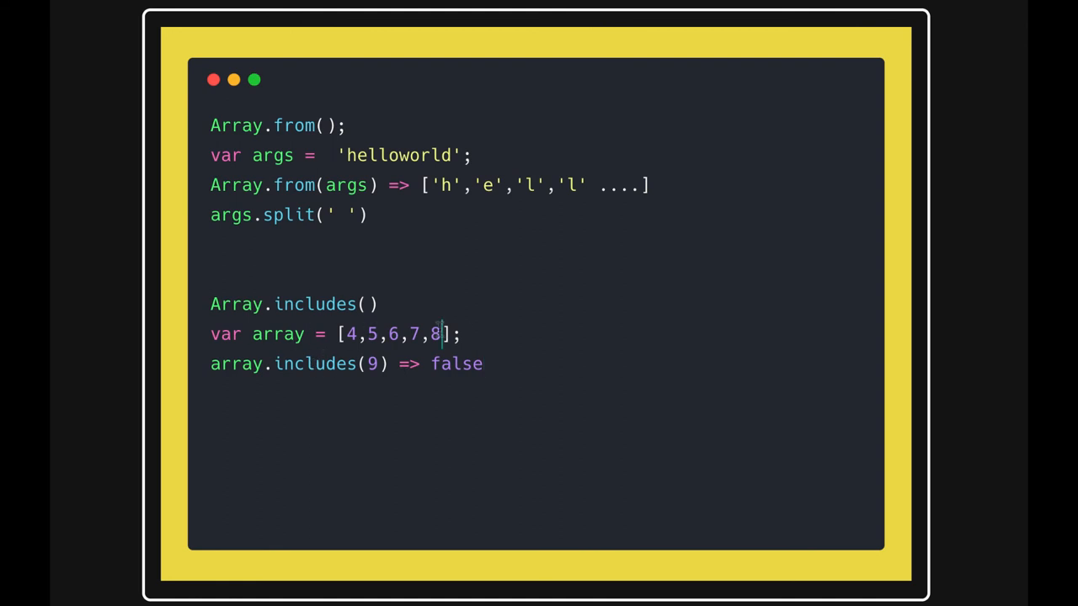
{"action": "key", "text": "Backspace"}
{"action": "type", "text": ";"}
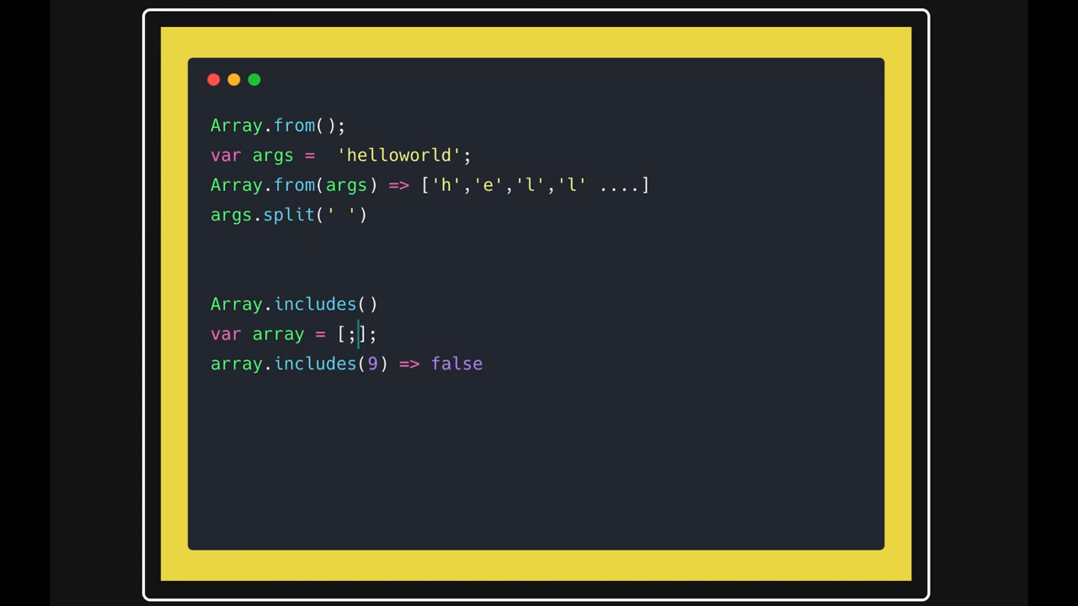
- Fill the array with 'hello','world' and set the example to array.includes('hello1') => false
{"action": "type", "text": "'"}
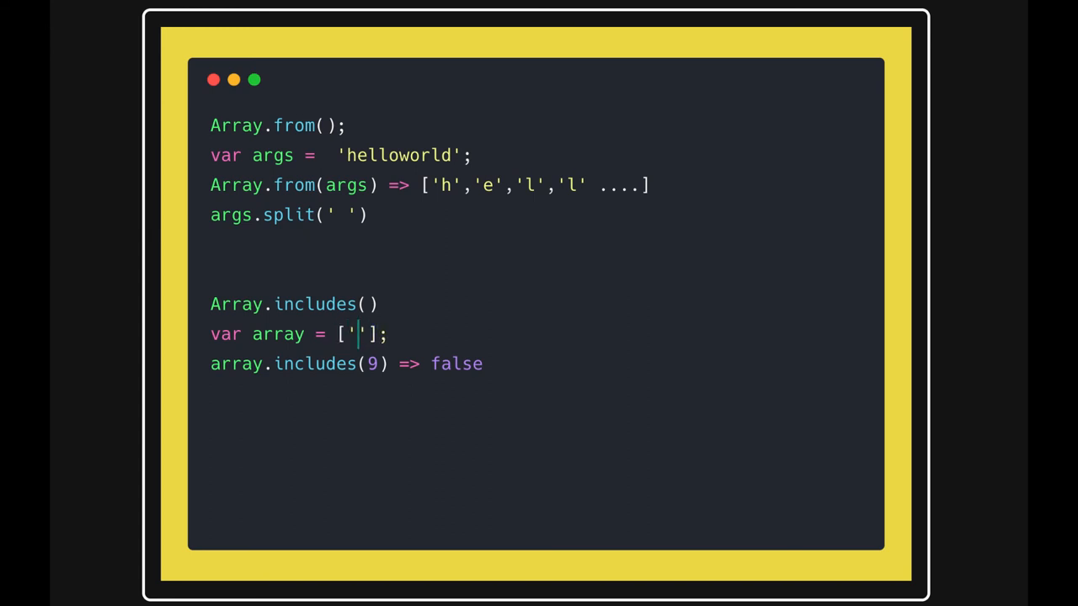
{"action": "type", "text": "hello"}
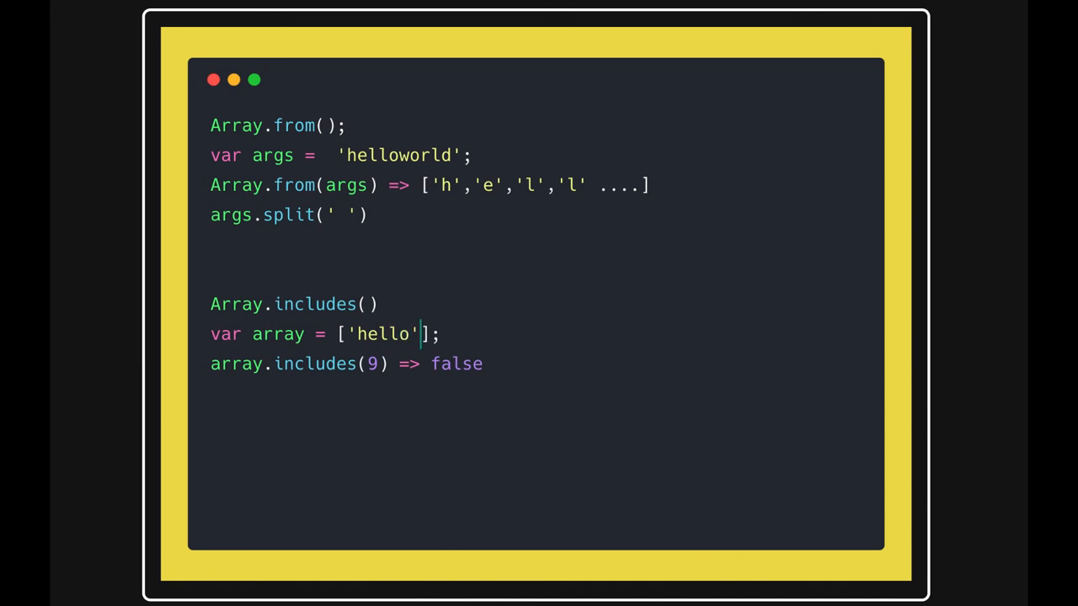
{"action": "type", "text": ",'world'"}
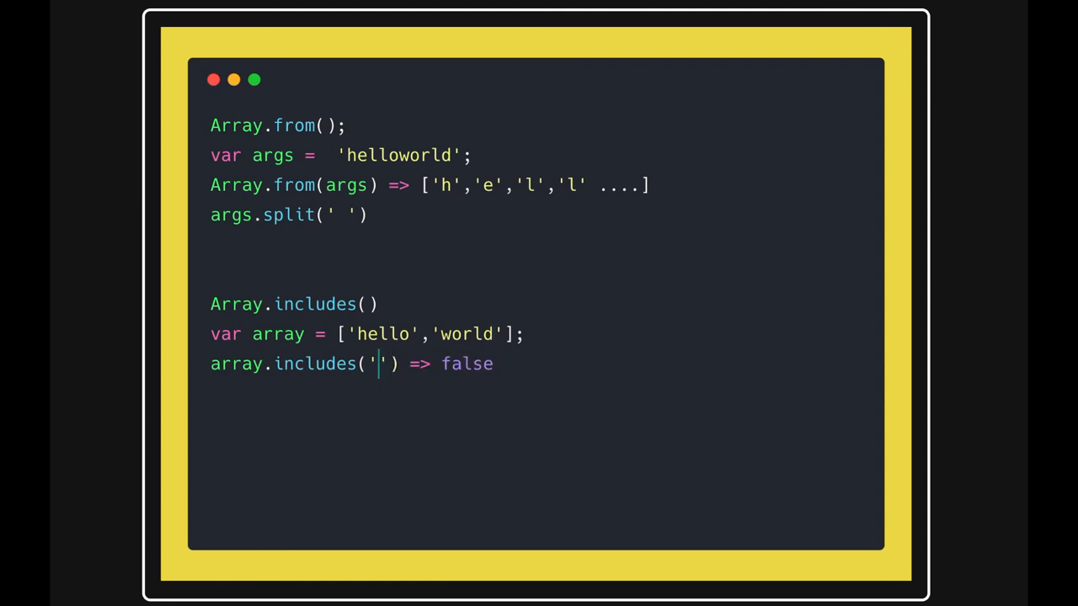
{"action": "type", "text": "hello1"}
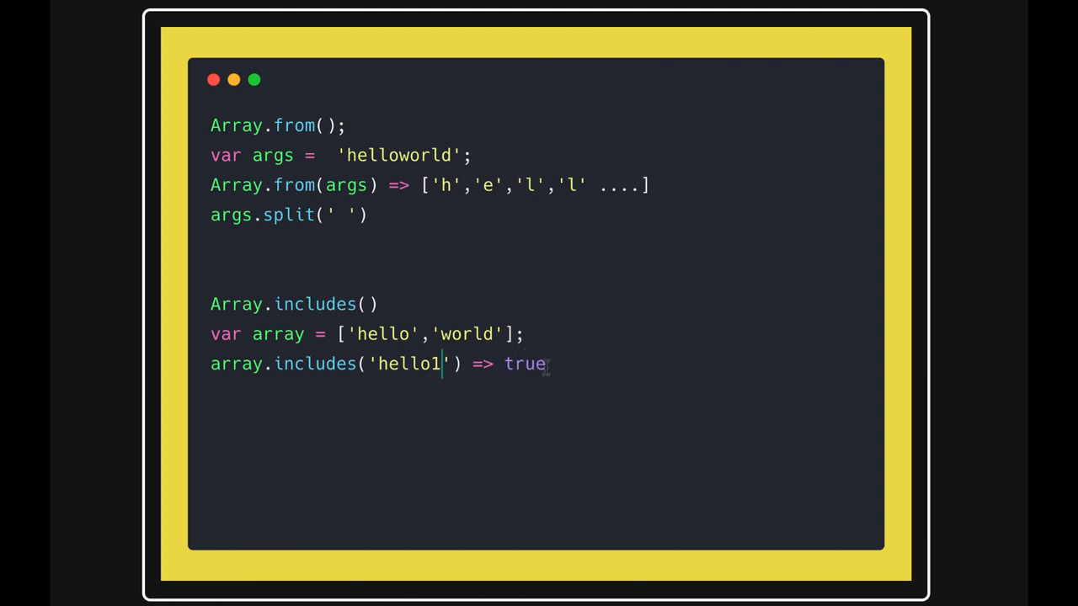
{"action": "type", "text": "false"}
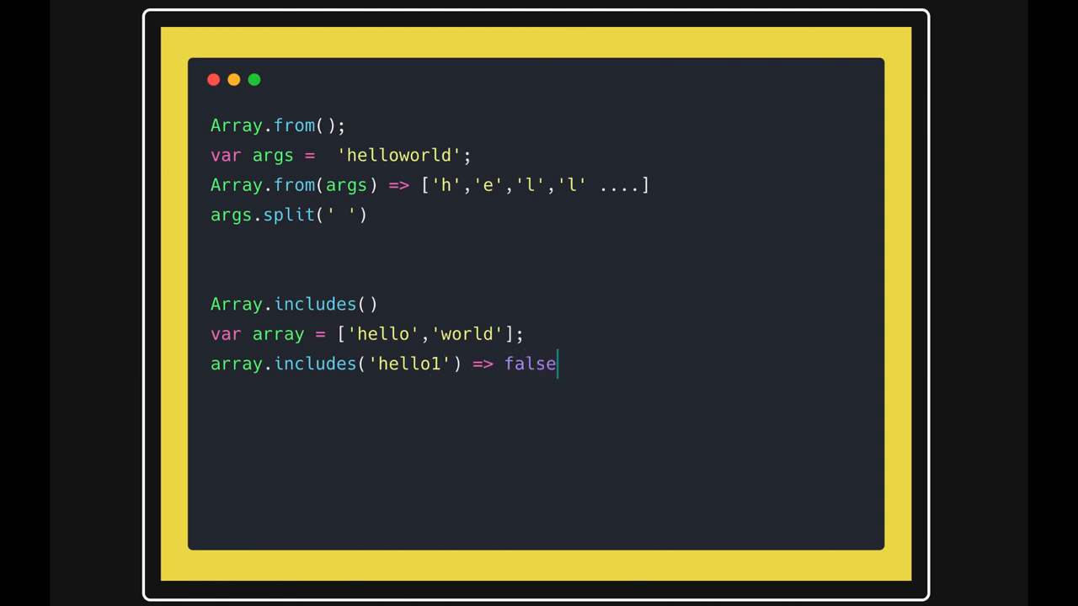